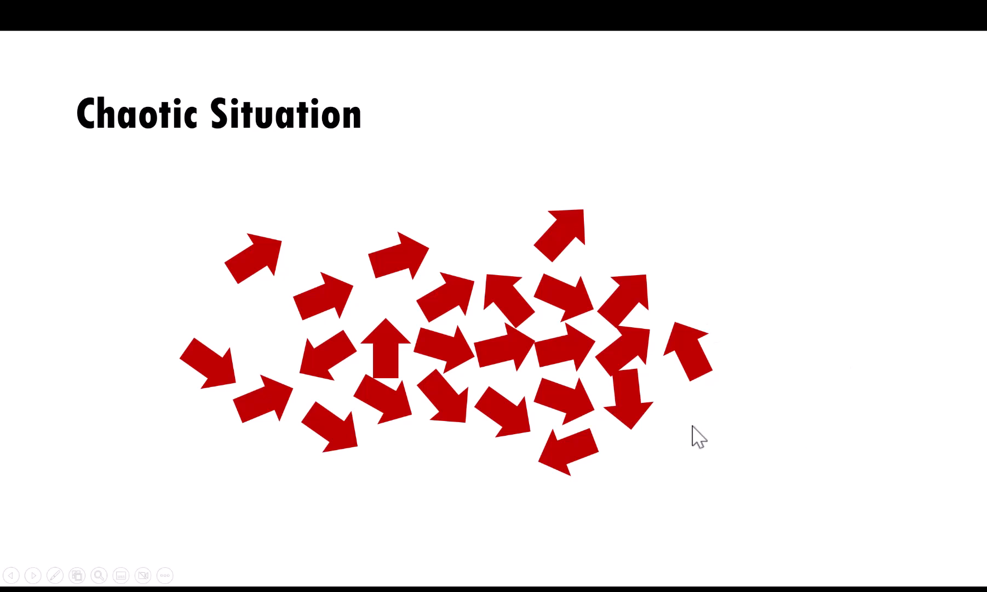
{"action": "mouse_move", "coordinate": [678, 458]}
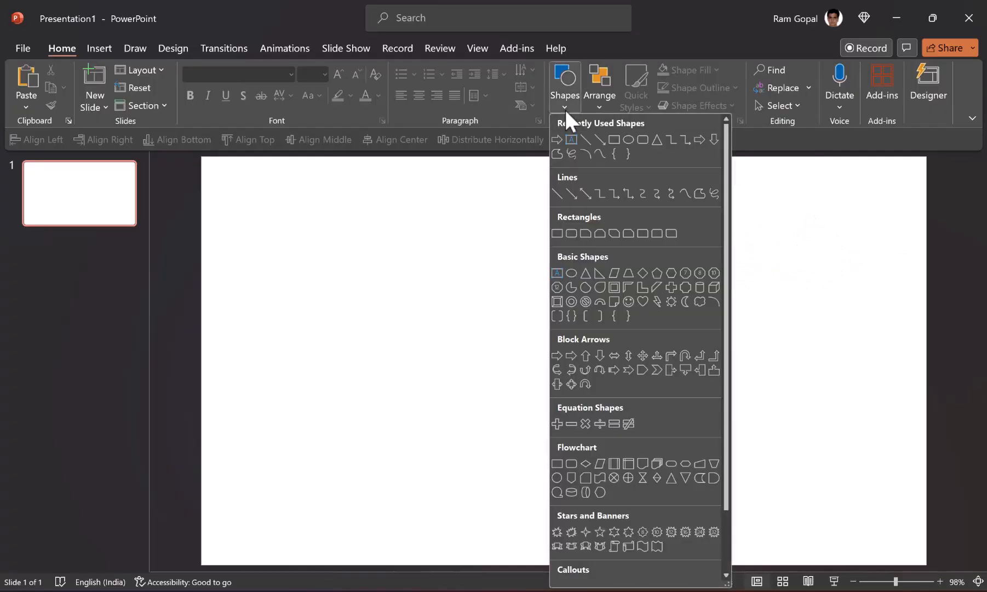
{"action": "mouse_move", "coordinate": [558, 356]}
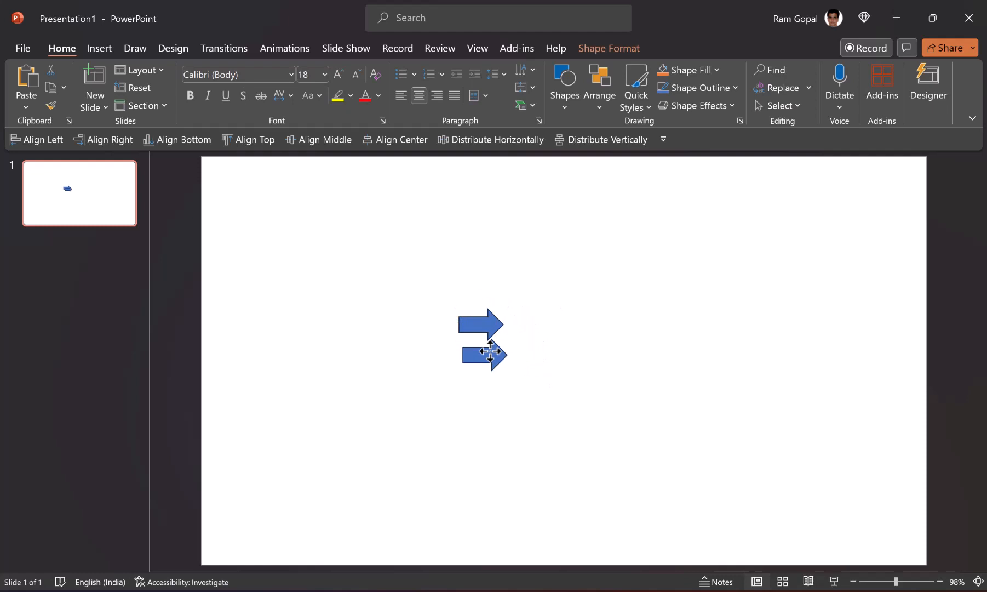
- Copy the blue right arrow into a column of three, then copy the column further right
{"action": "left_click", "coordinate": [482, 339]}
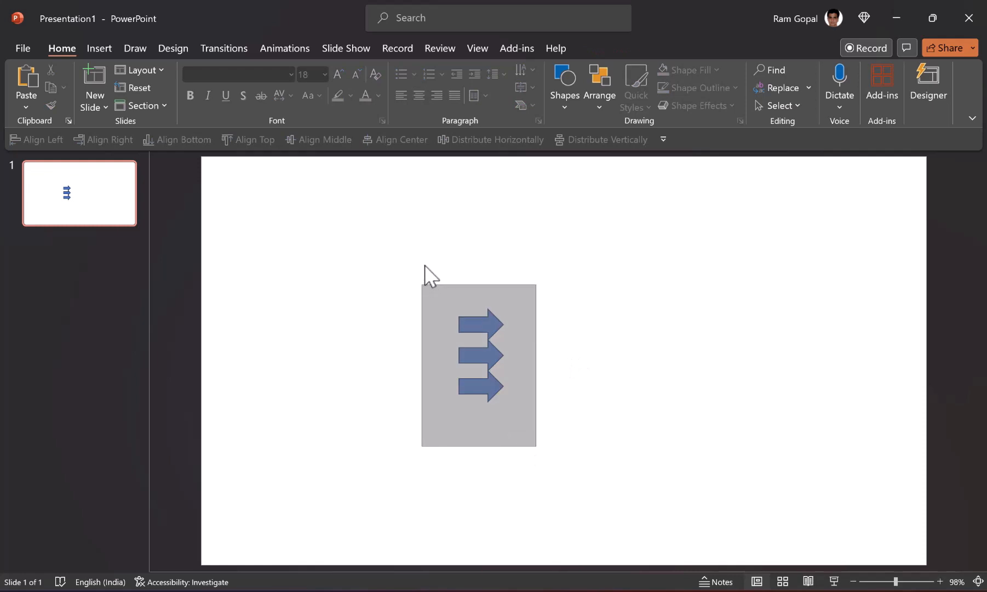
{"action": "left_click", "coordinate": [479, 364]}
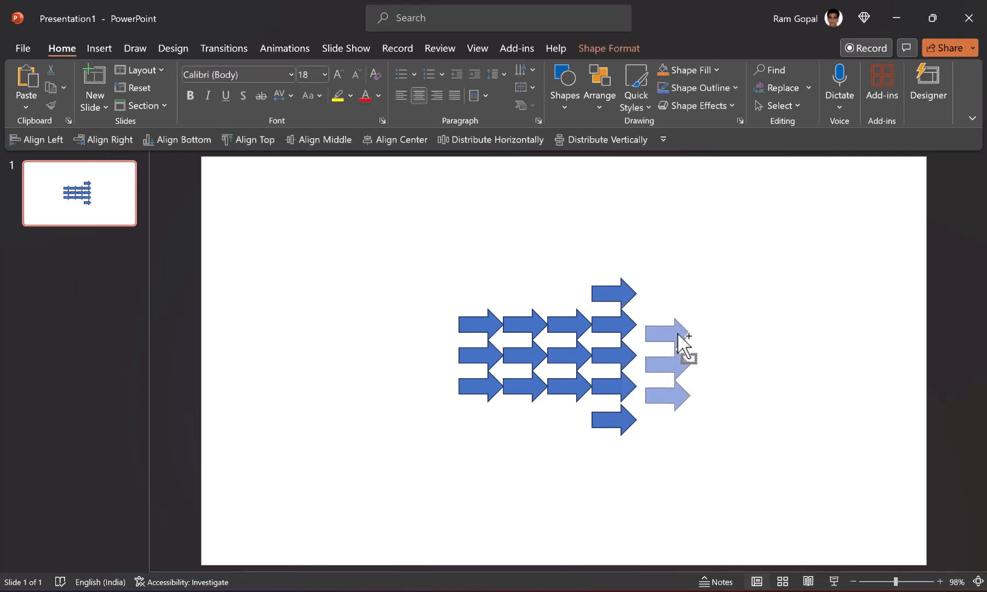
{"action": "left_click", "coordinate": [670, 354]}
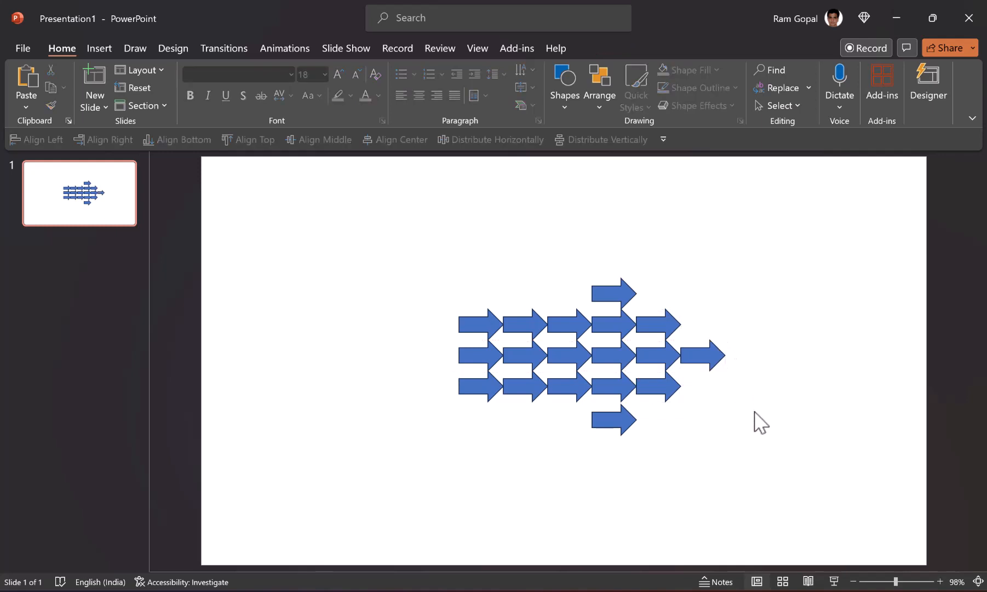
{"action": "mouse_move", "coordinate": [732, 386]}
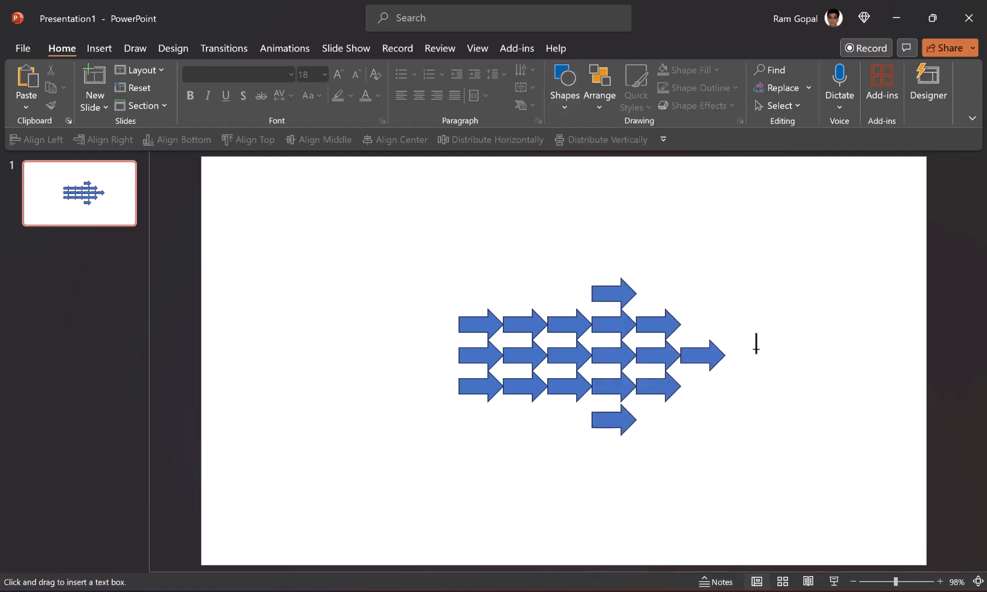
- Add a text box reading GOAL right of the arrows and bring up the slide thumbnail's options
{"action": "left_click", "coordinate": [756, 344]}
{"action": "type", "text": "GOAL"}
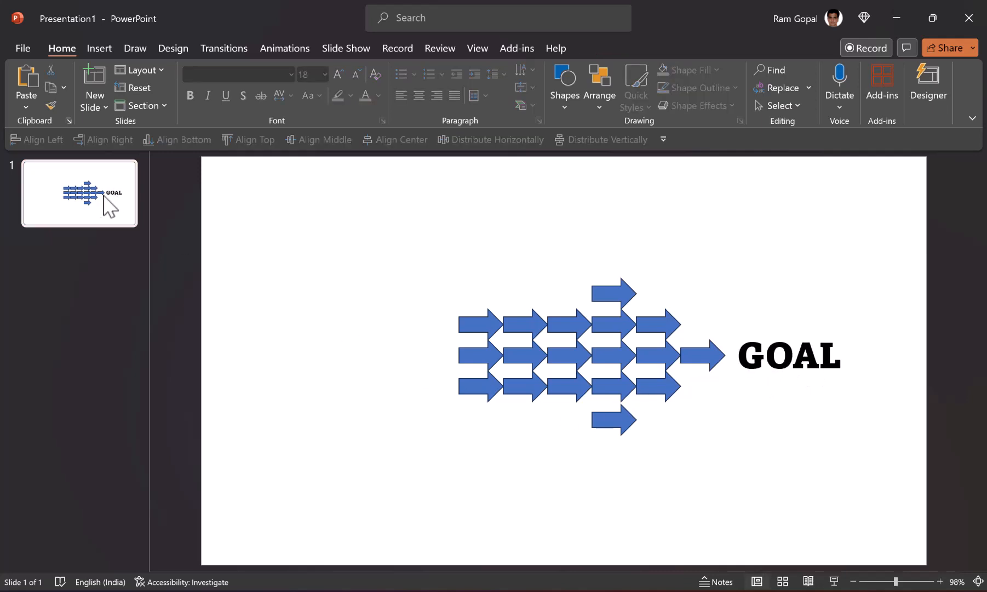
{"action": "right_click", "coordinate": [79, 193]}
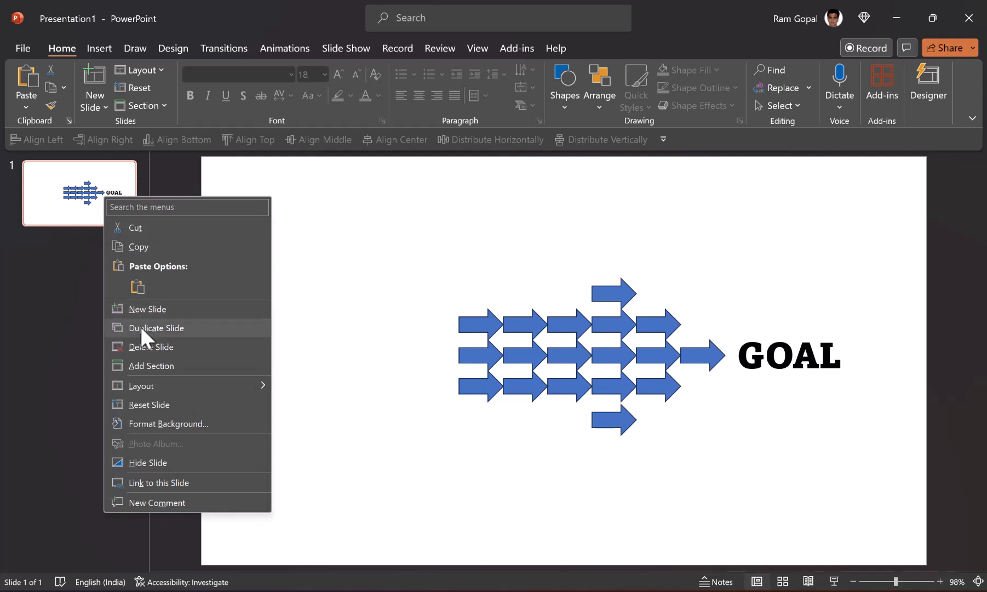
- Duplicate the slide and knock some arrows askew on the copy, one turned downward
{"action": "left_click", "coordinate": [157, 328]}
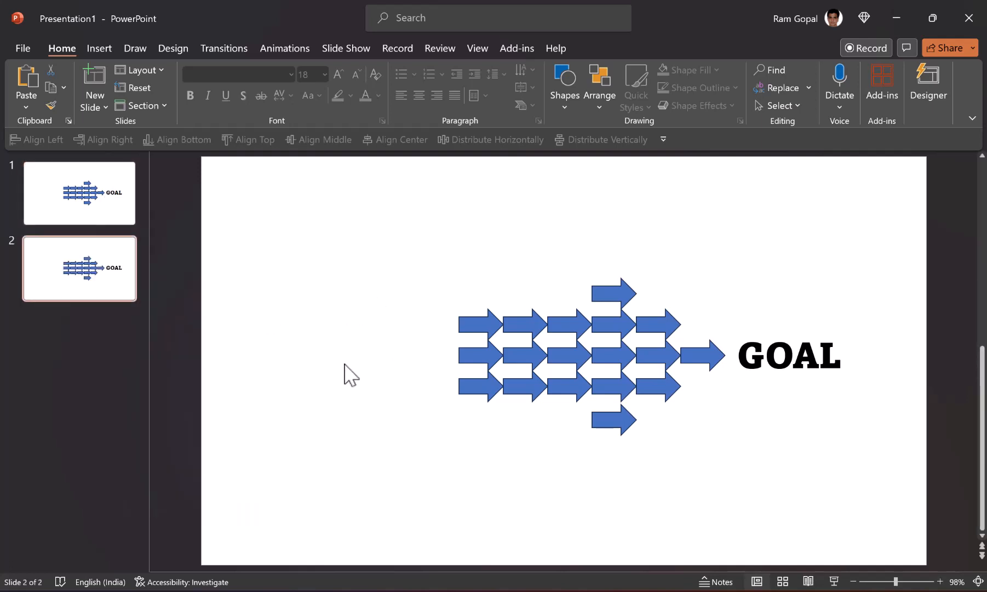
{"action": "mouse_move", "coordinate": [538, 353]}
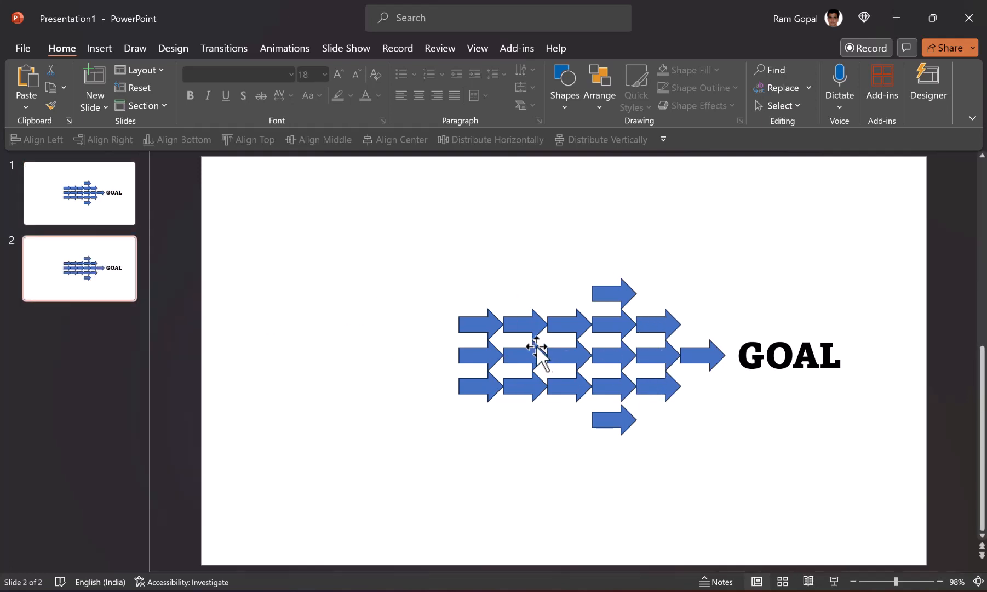
{"action": "left_click", "coordinate": [479, 324]}
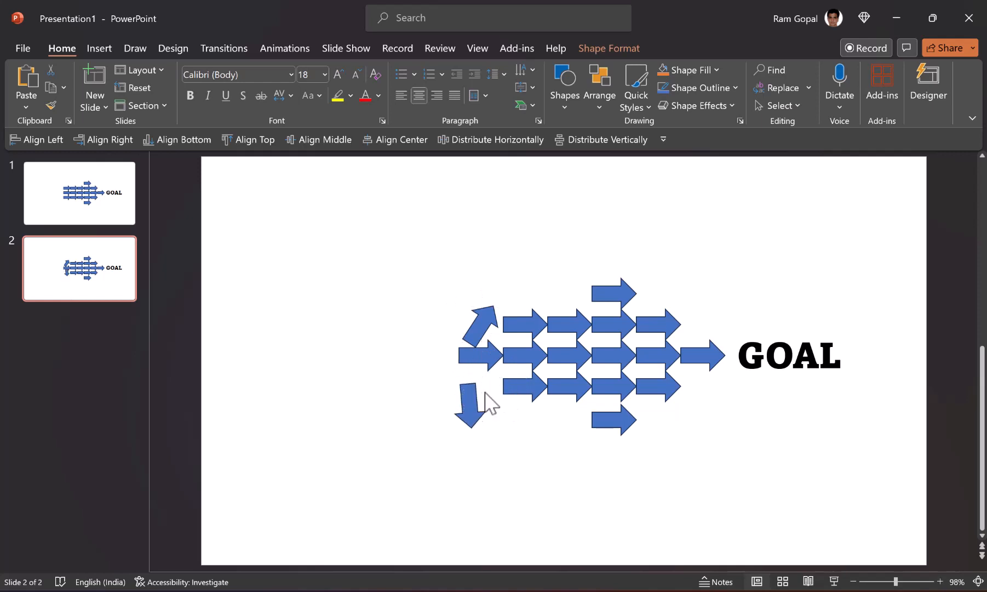
{"action": "left_click", "coordinate": [470, 406]}
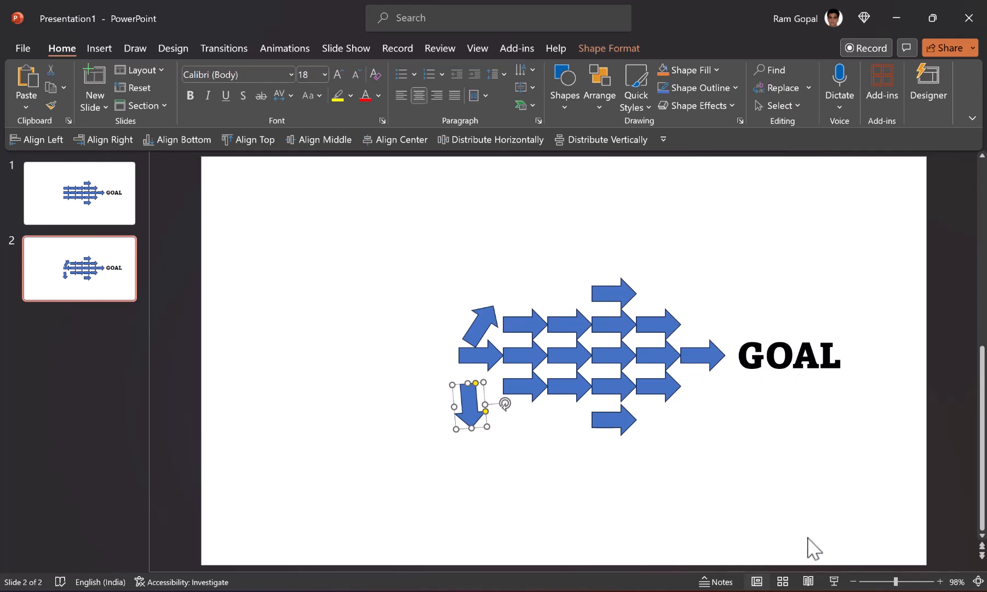
- Drag the GOAL text box past the slide's right edge
{"action": "left_click", "coordinate": [856, 580]}
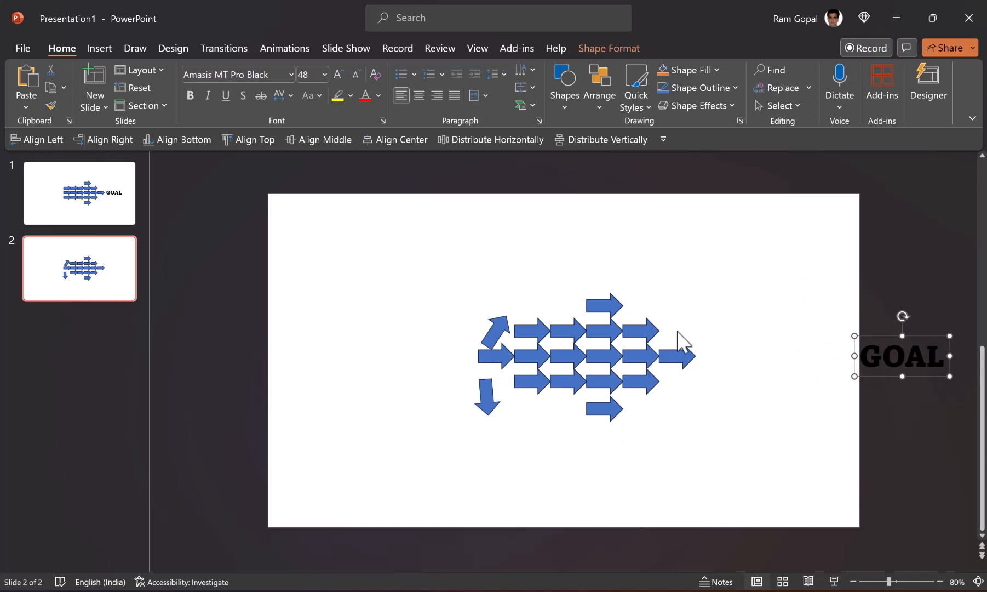
{"action": "left_click", "coordinate": [635, 328]}
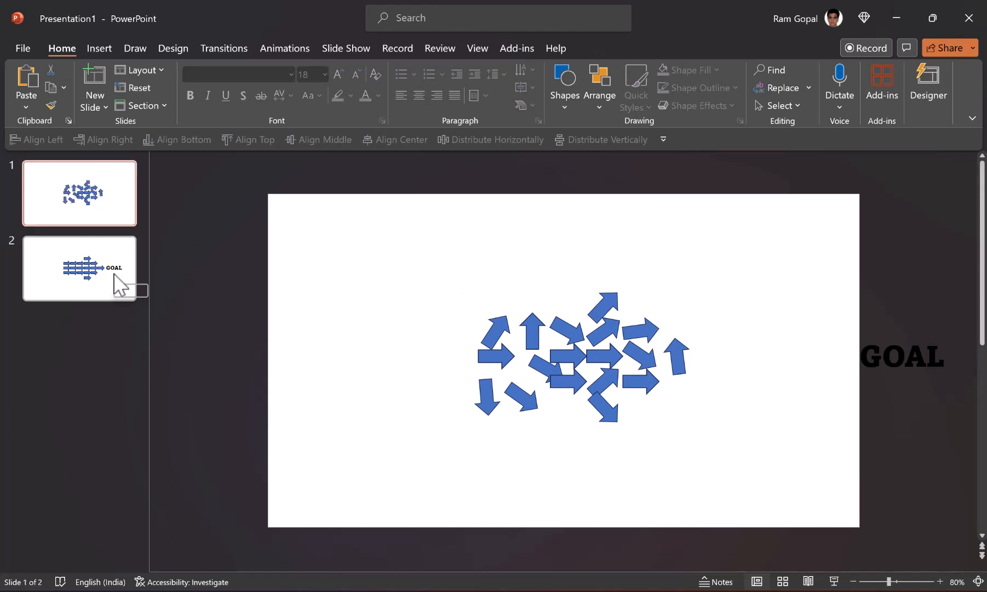
- Move the scattered-arrows slide above the orderly formation slide in the thumbnails
{"action": "left_click", "coordinate": [79, 268]}
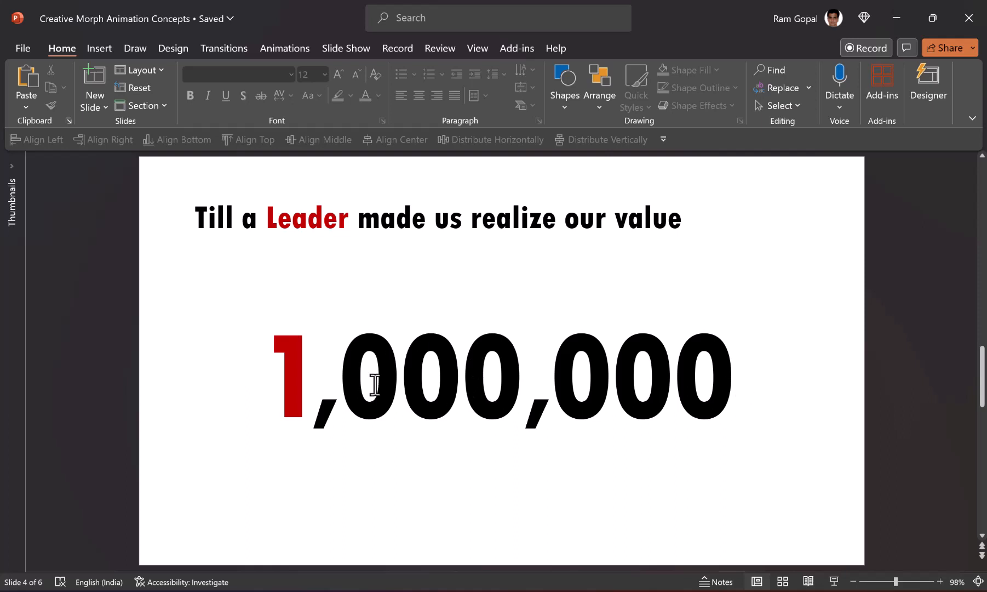
- Inspect the 1,000,000 digits on the Creative Morph deck and scroll through its slides
{"action": "left_click", "coordinate": [494, 371]}
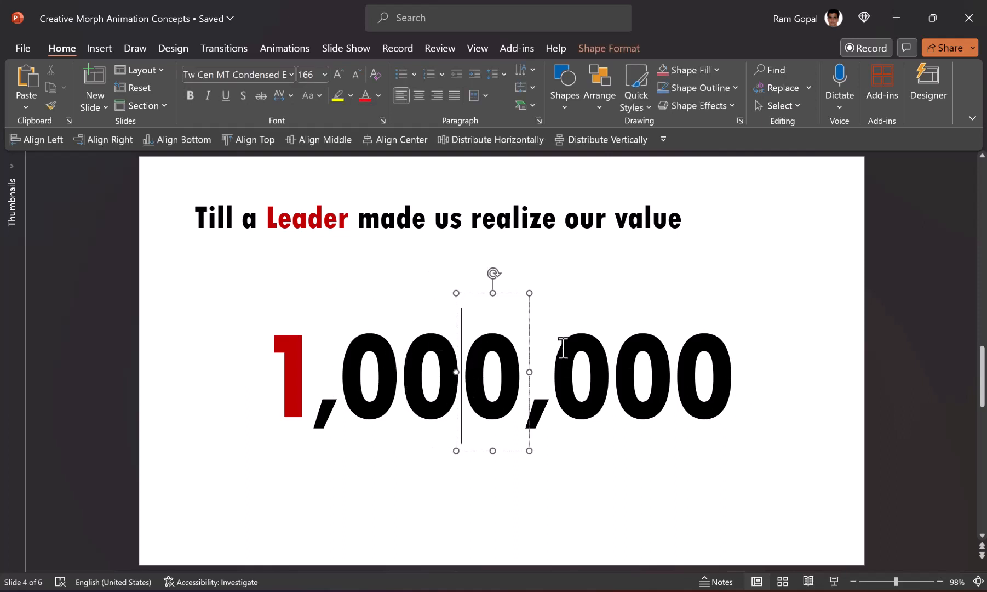
{"action": "left_click", "coordinate": [731, 459]}
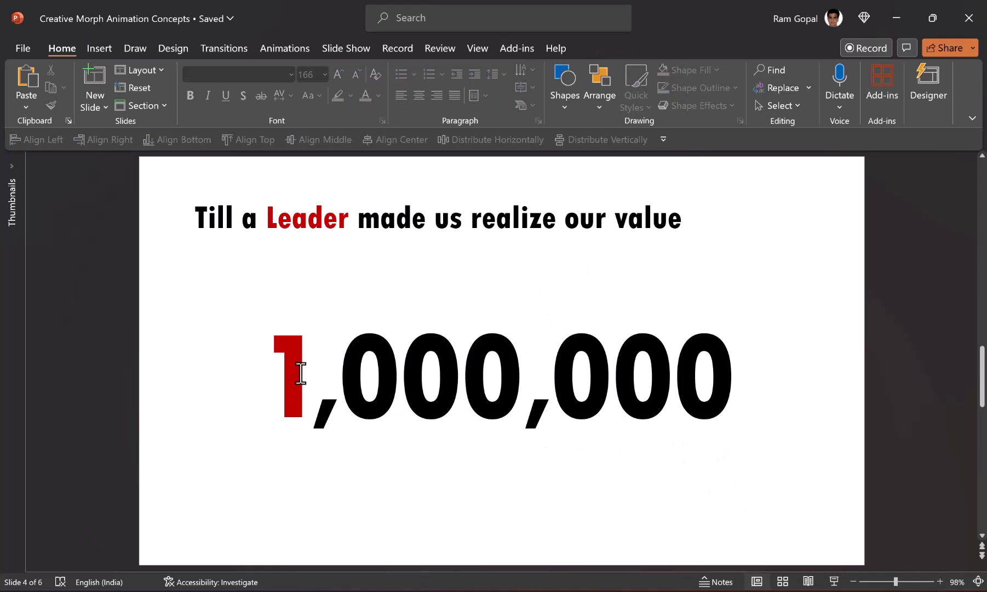
{"action": "left_click", "coordinate": [291, 372]}
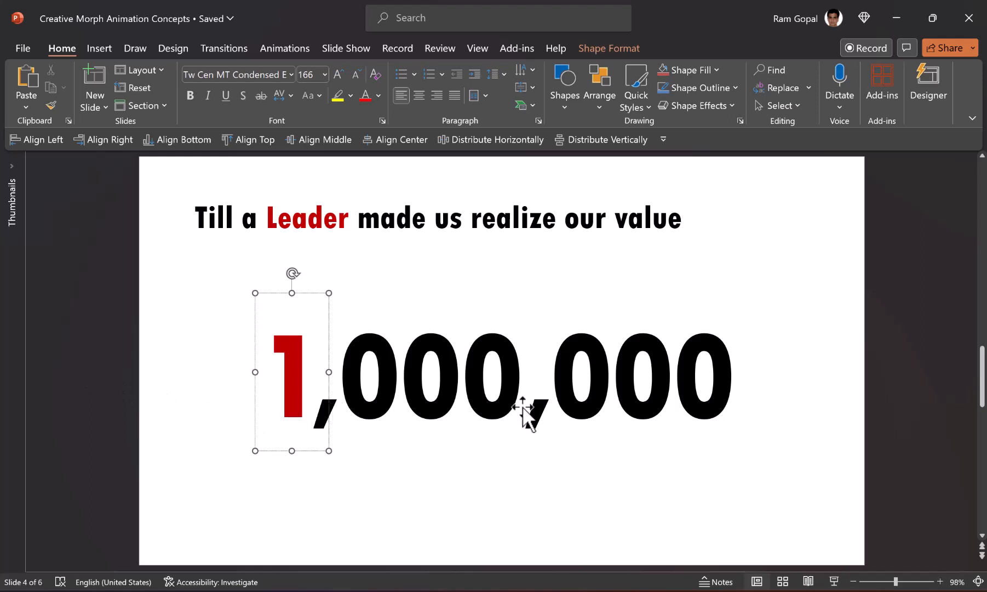
{"action": "mouse_move", "coordinate": [528, 584]}
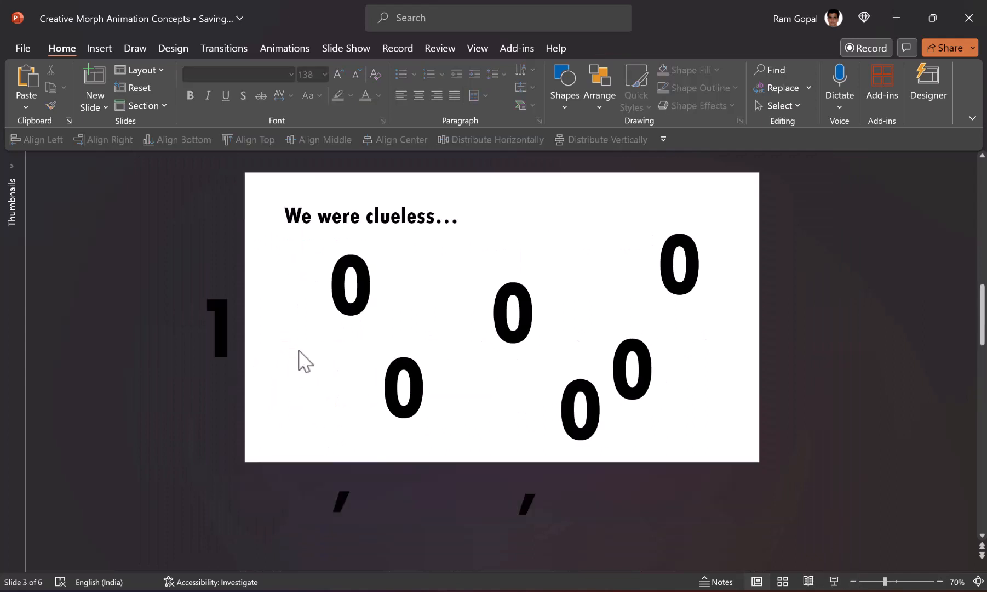
{"action": "mouse_move", "coordinate": [772, 438]}
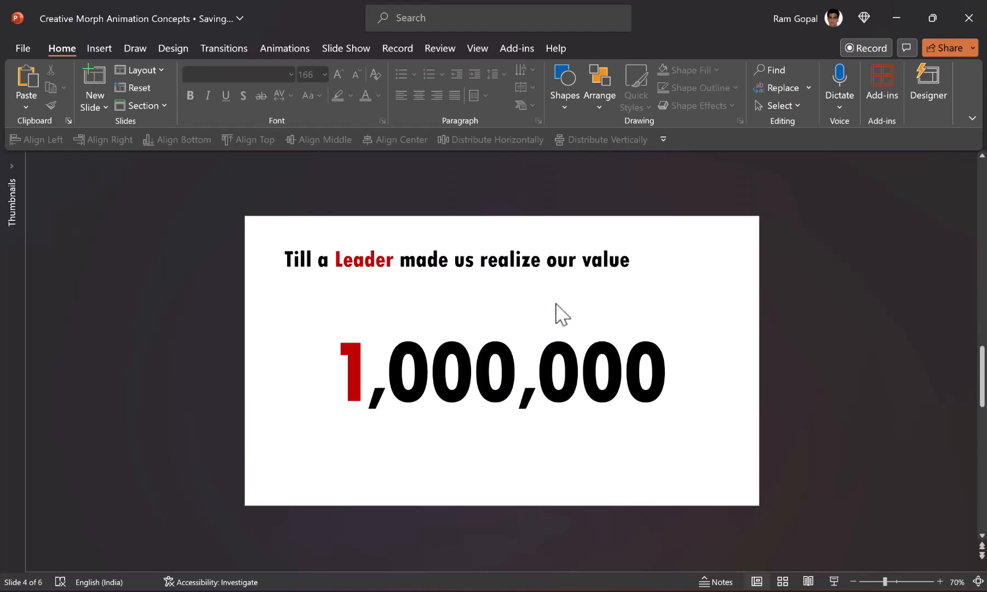
{"action": "mouse_move", "coordinate": [352, 317]}
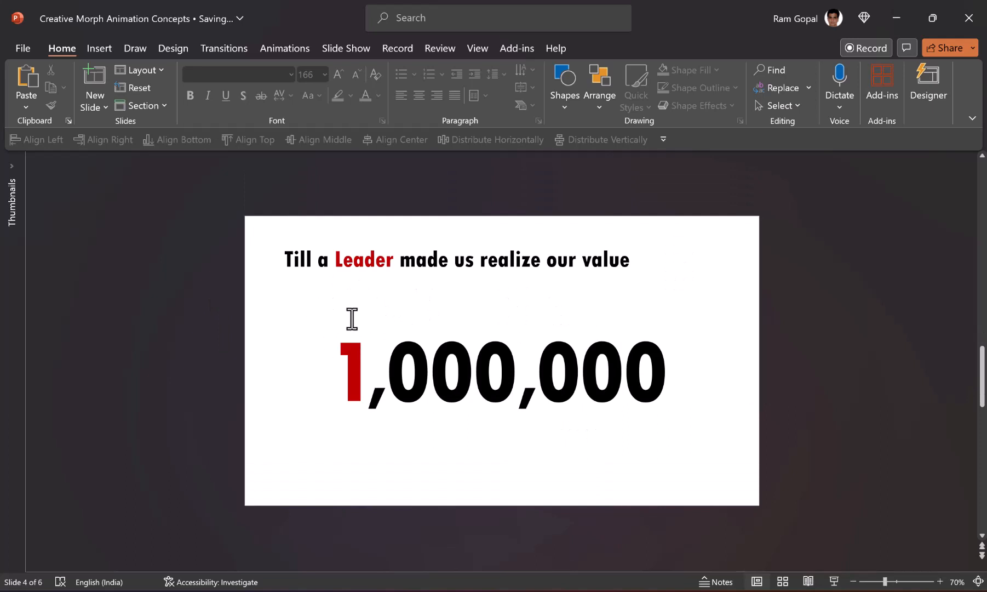
{"action": "mouse_move", "coordinate": [601, 318]}
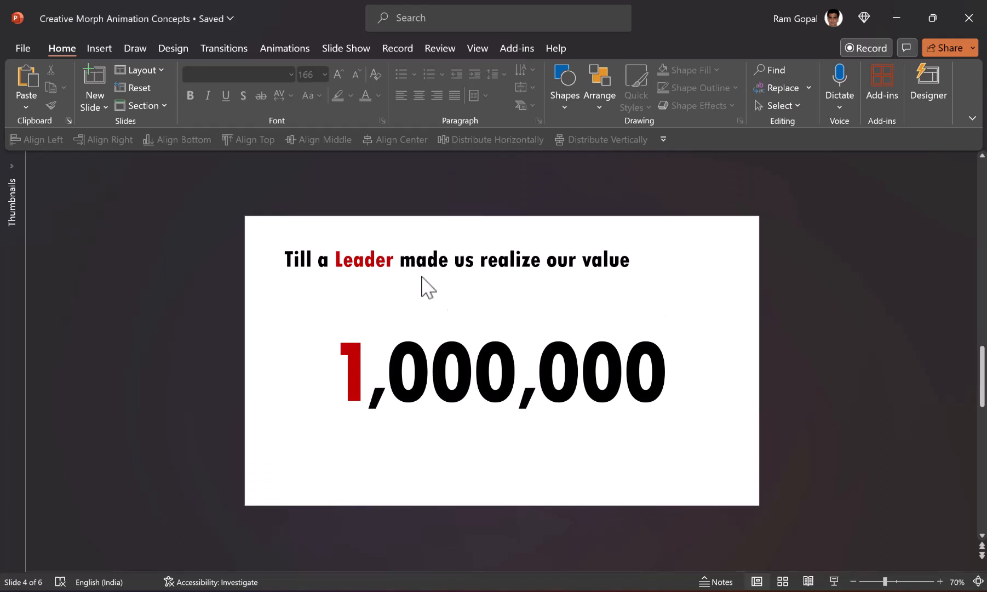
{"action": "mouse_move", "coordinate": [636, 378]}
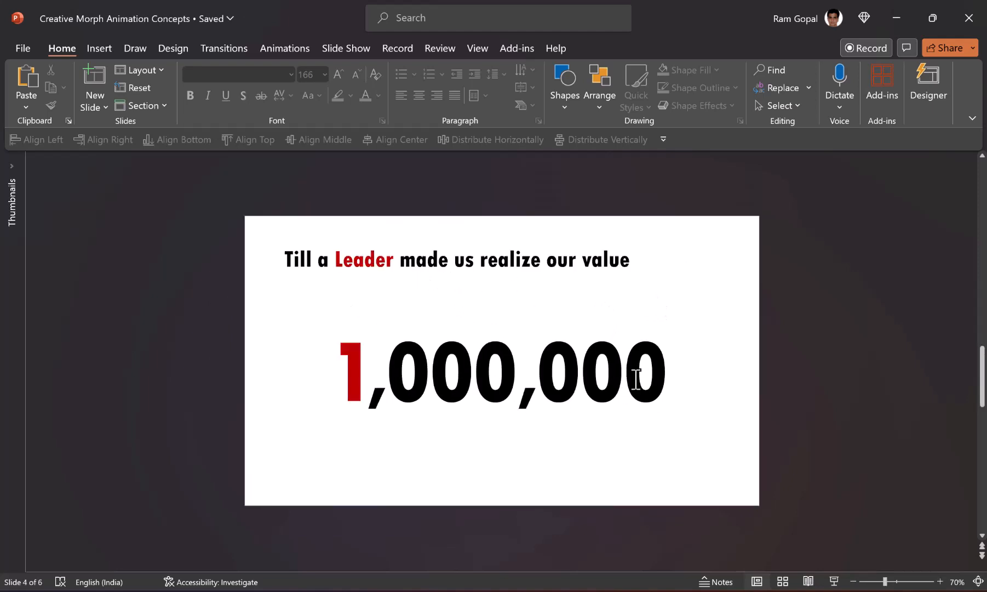
{"action": "scroll", "scroll_direction": "down", "scroll_amount": 3}
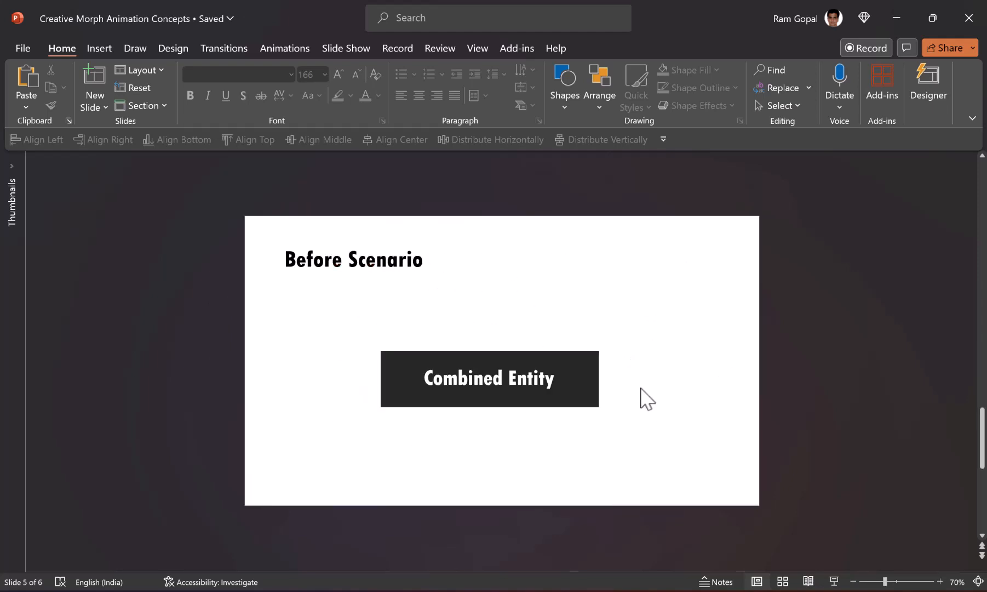
{"action": "mouse_move", "coordinate": [622, 422]}
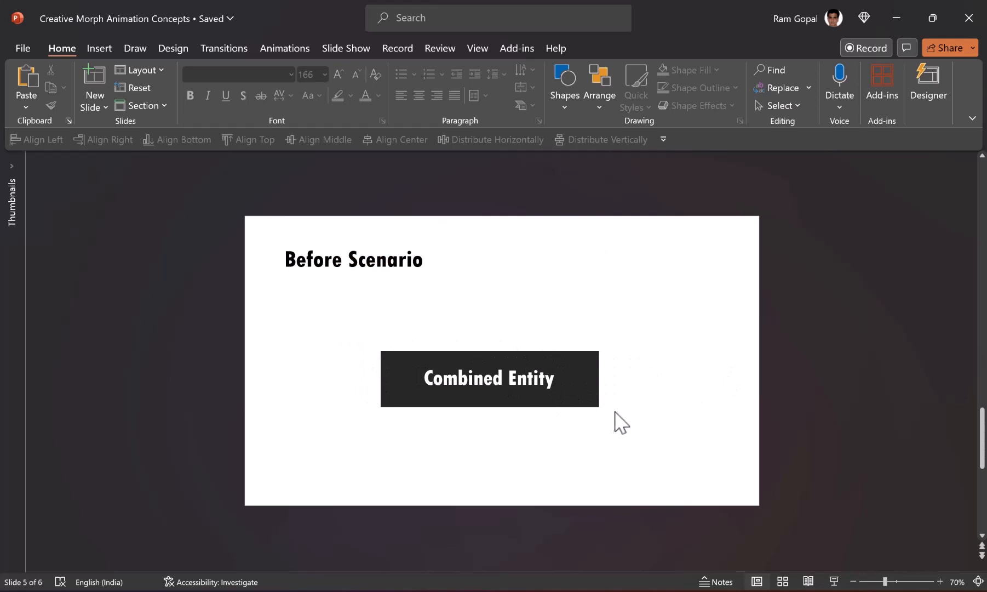
{"action": "mouse_move", "coordinate": [381, 375]}
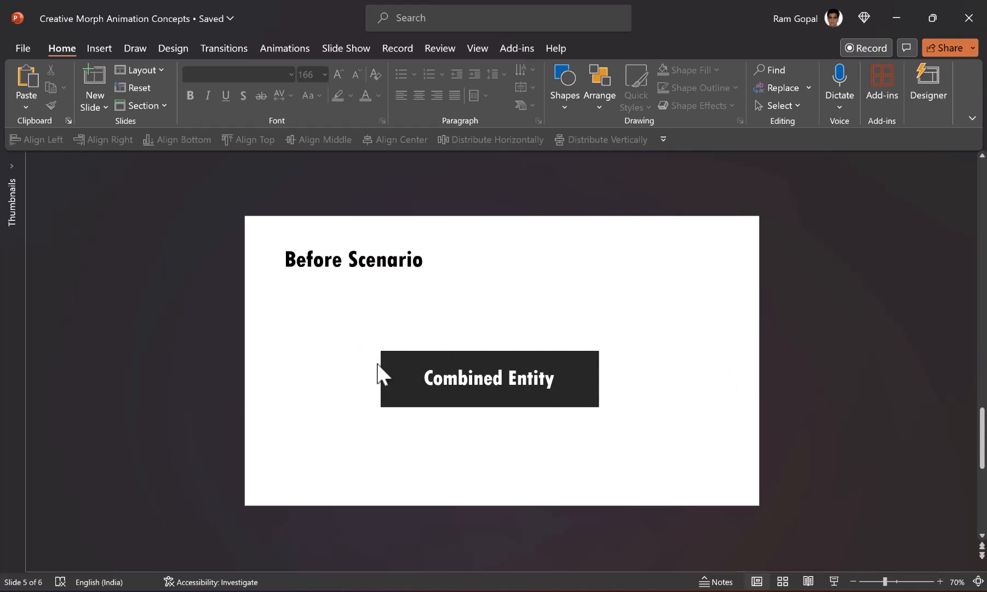
{"action": "mouse_move", "coordinate": [668, 354]}
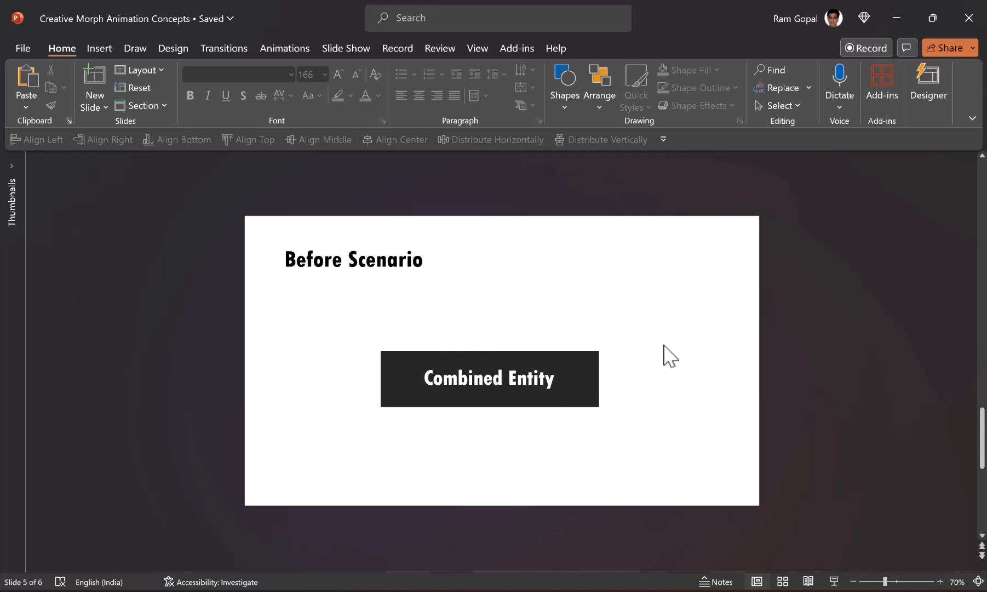
{"action": "mouse_move", "coordinate": [469, 570]}
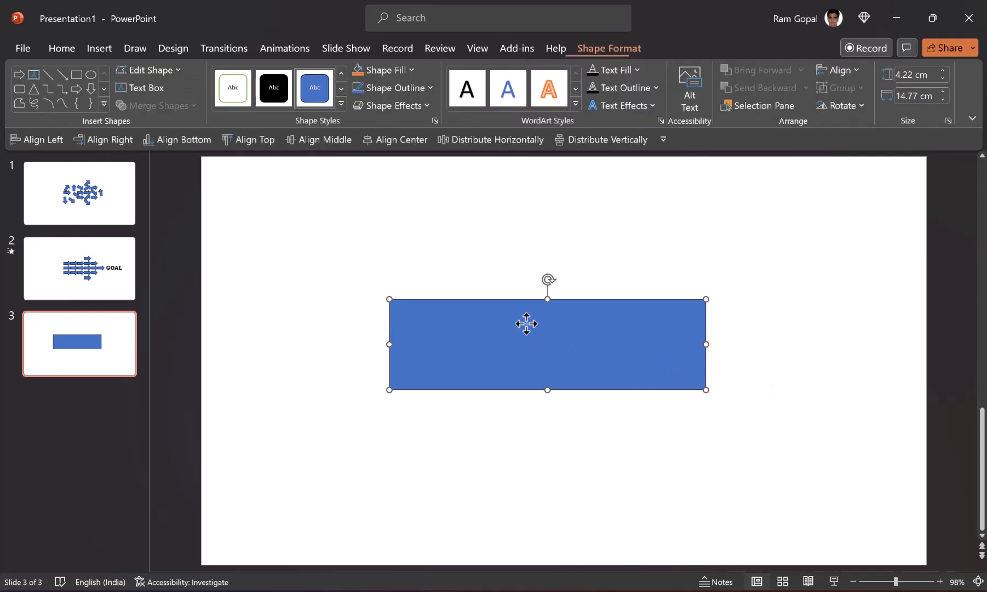
{"action": "mouse_move", "coordinate": [108, 120]}
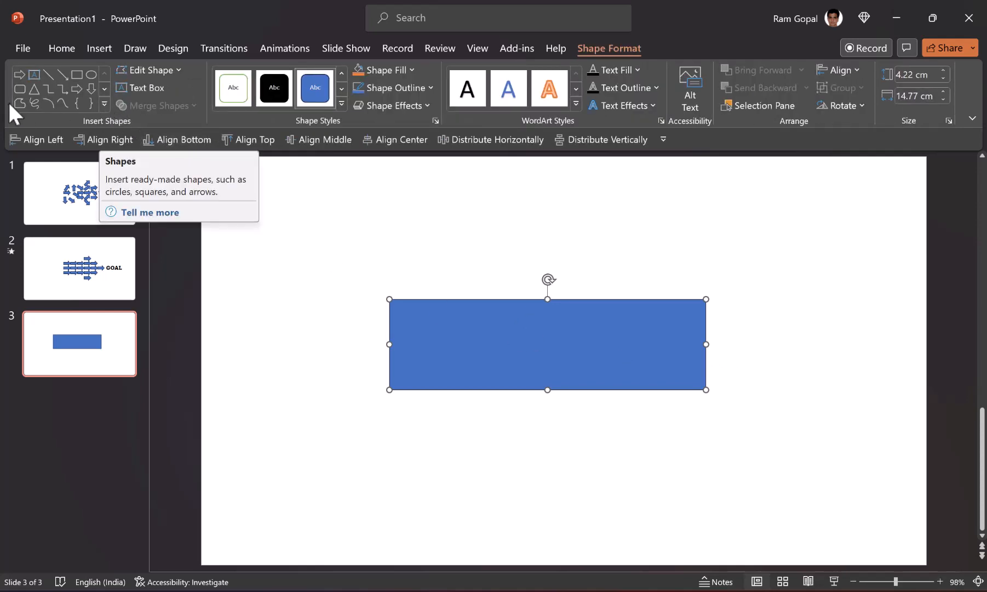
{"action": "mouse_move", "coordinate": [39, 106]}
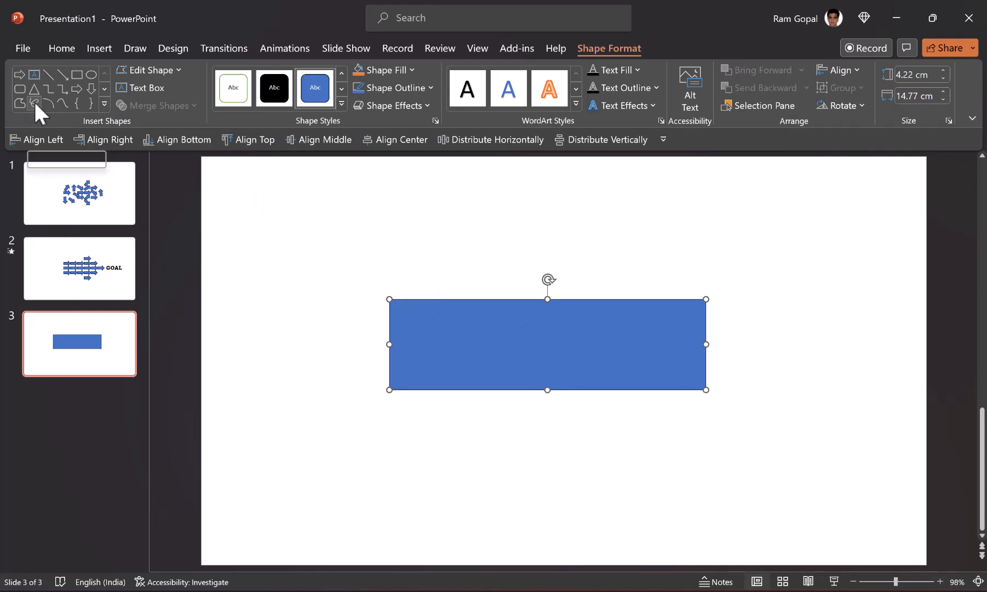
- Draw a Freeform: Scribble blob with a zigzag right edge over the rectangle's left side
{"action": "left_click", "coordinate": [35, 103]}
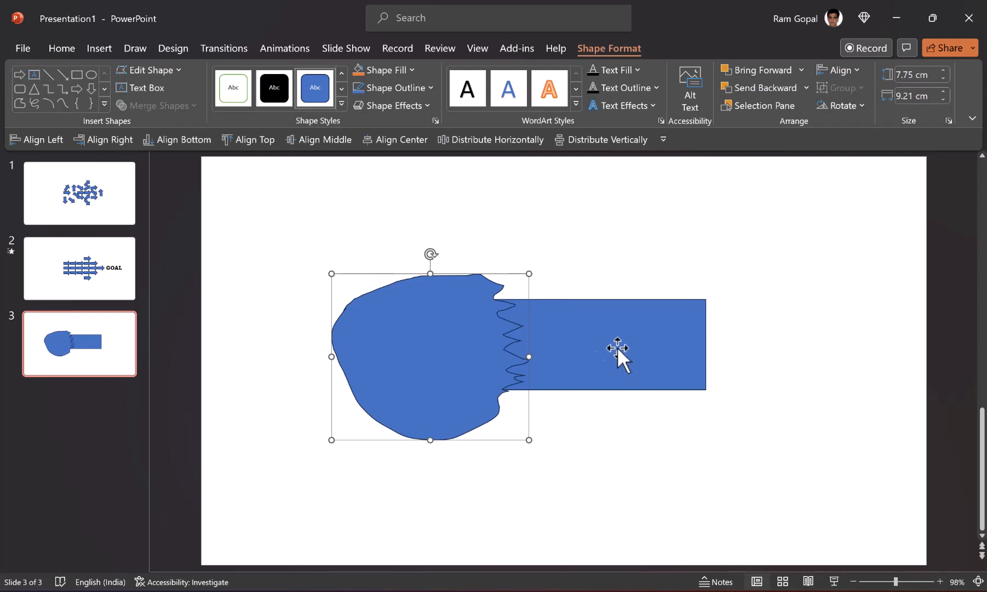
- Duplicate the slide and intersect the blob with the rectangle into a jagged piece
{"action": "right_click", "coordinate": [79, 343]}
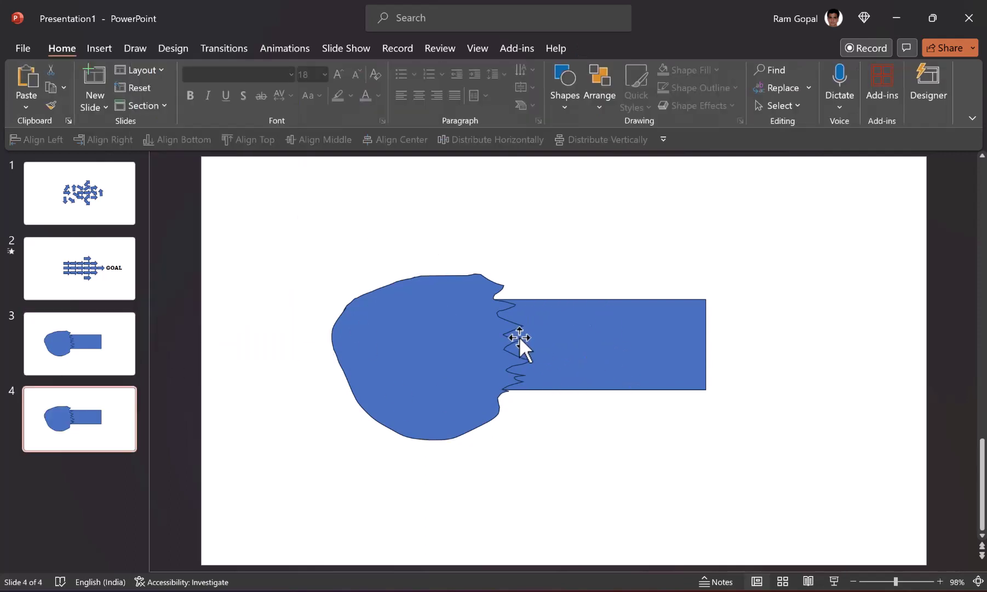
{"action": "left_click", "coordinate": [598, 344]}
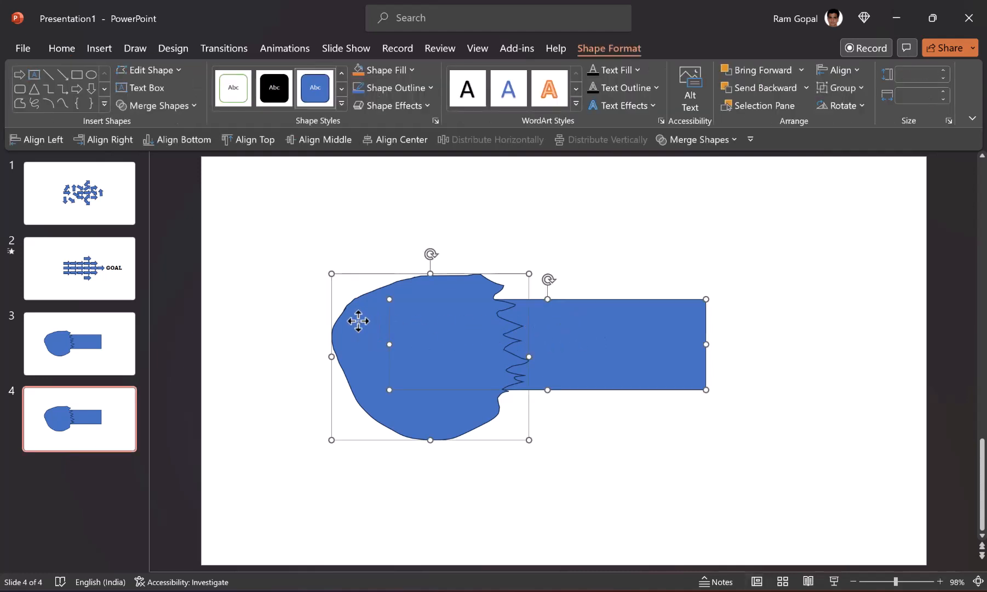
{"action": "mouse_move", "coordinate": [698, 139]}
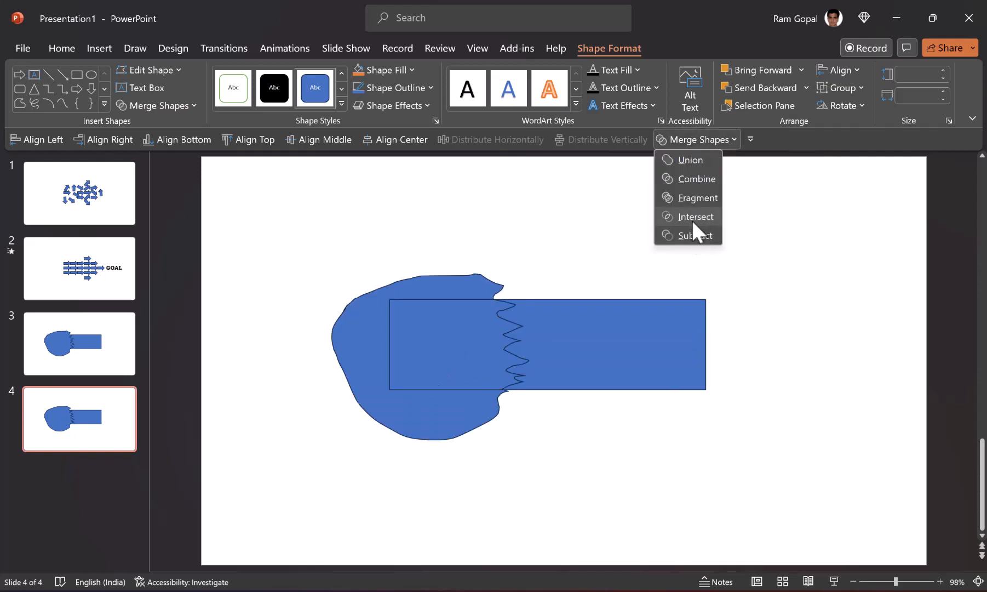
{"action": "left_click", "coordinate": [697, 217]}
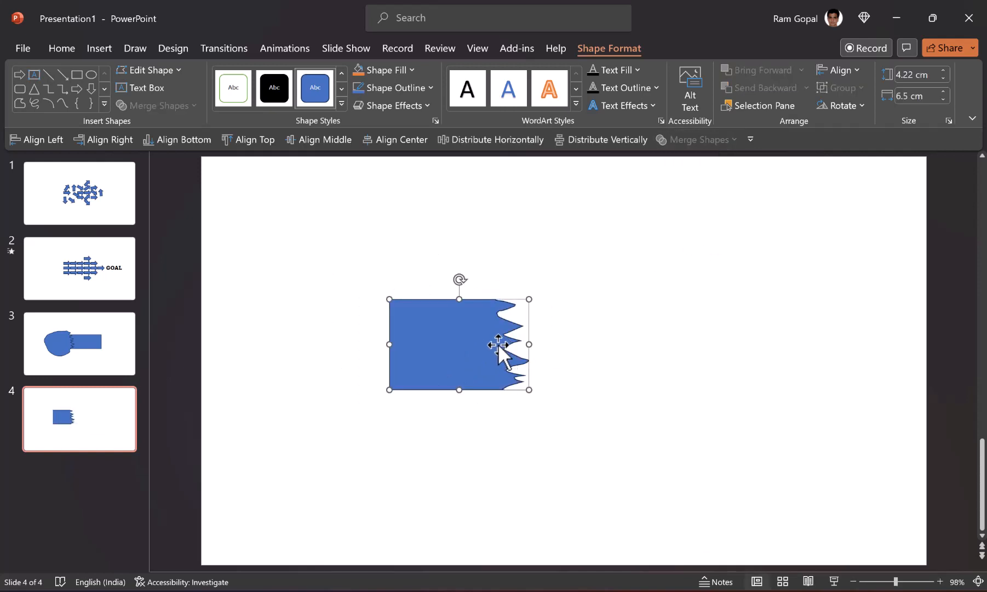
{"action": "mouse_move", "coordinate": [649, 351]}
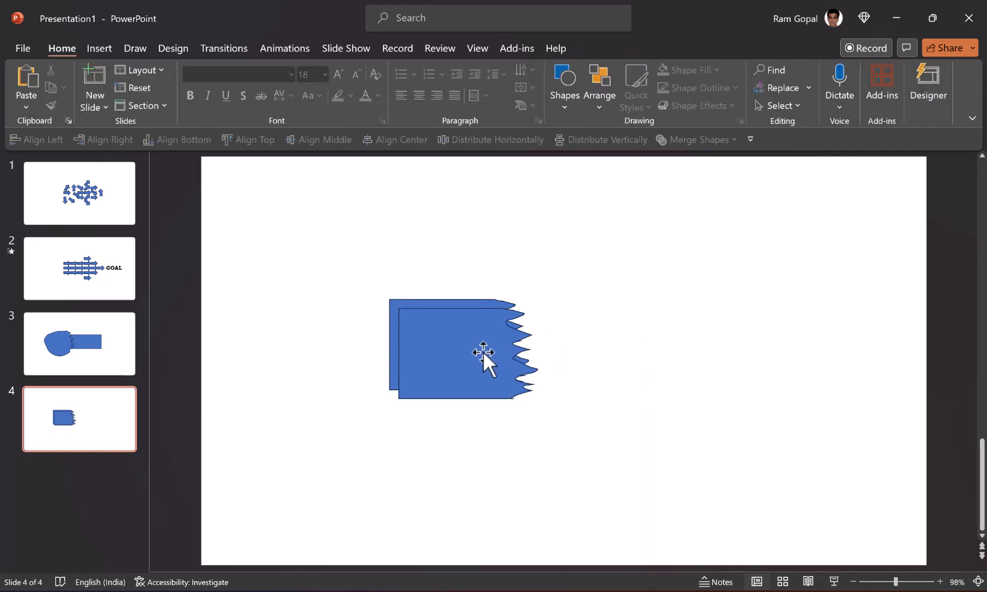
- Paste a copy of the jagged piece and flip it horizontally
{"action": "left_click", "coordinate": [598, 86]}
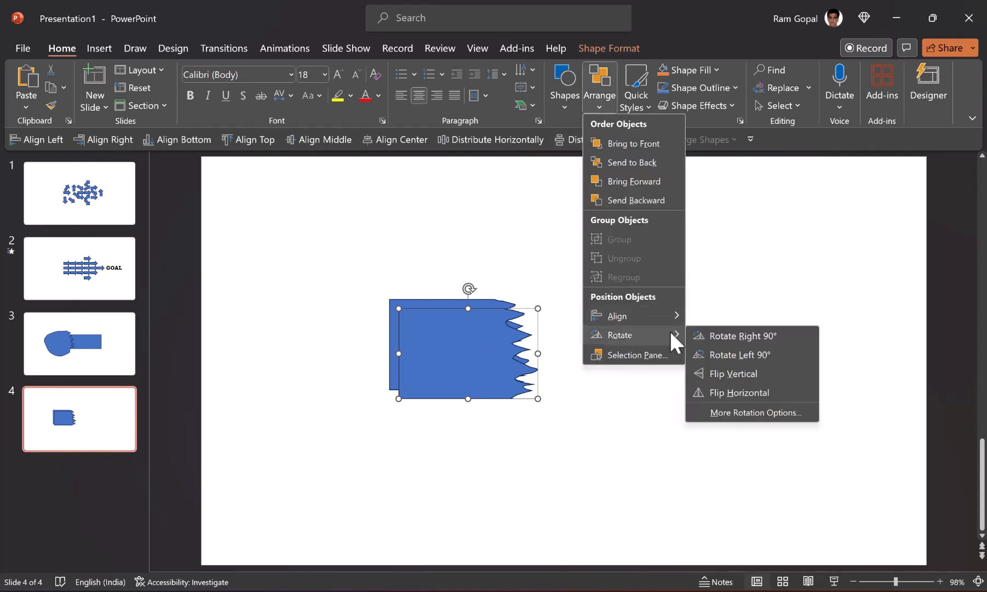
{"action": "left_click", "coordinate": [740, 392]}
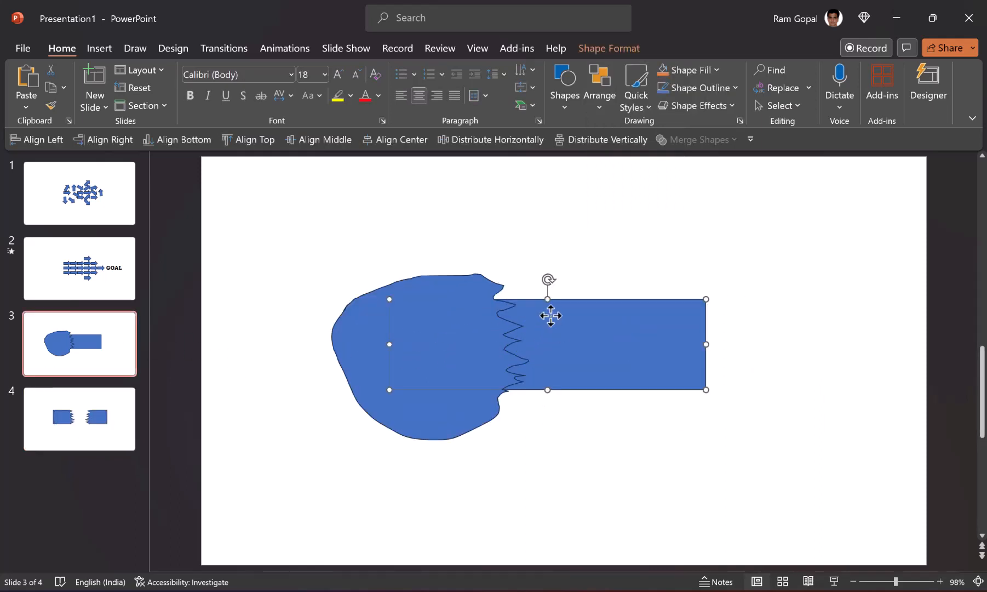
- Paste the rectangle onto slide 4 between the jagged end pieces to build the middle piece
{"action": "left_click", "coordinate": [79, 418]}
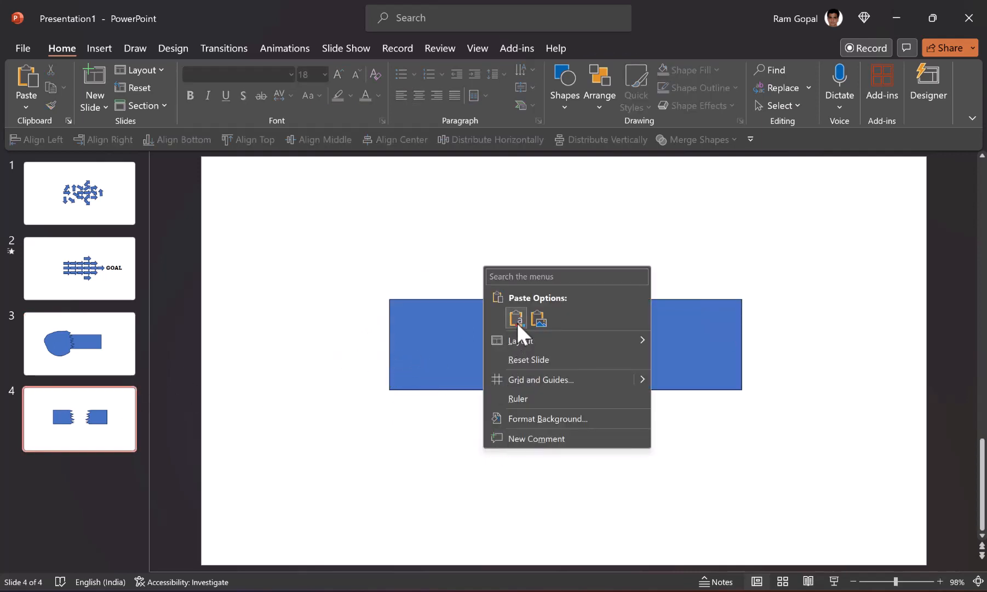
{"action": "left_click", "coordinate": [517, 318]}
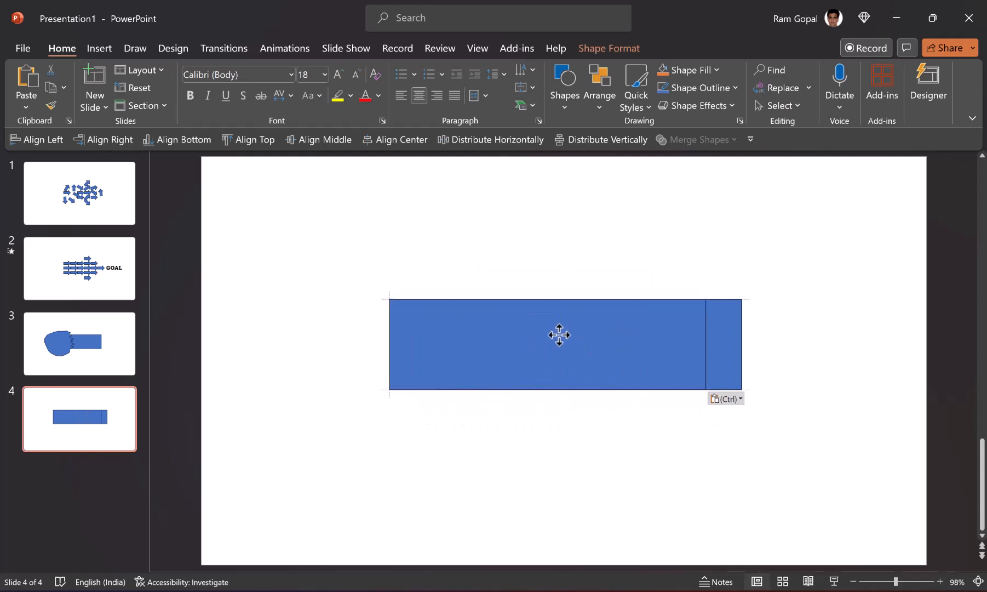
{"action": "left_click", "coordinate": [559, 336]}
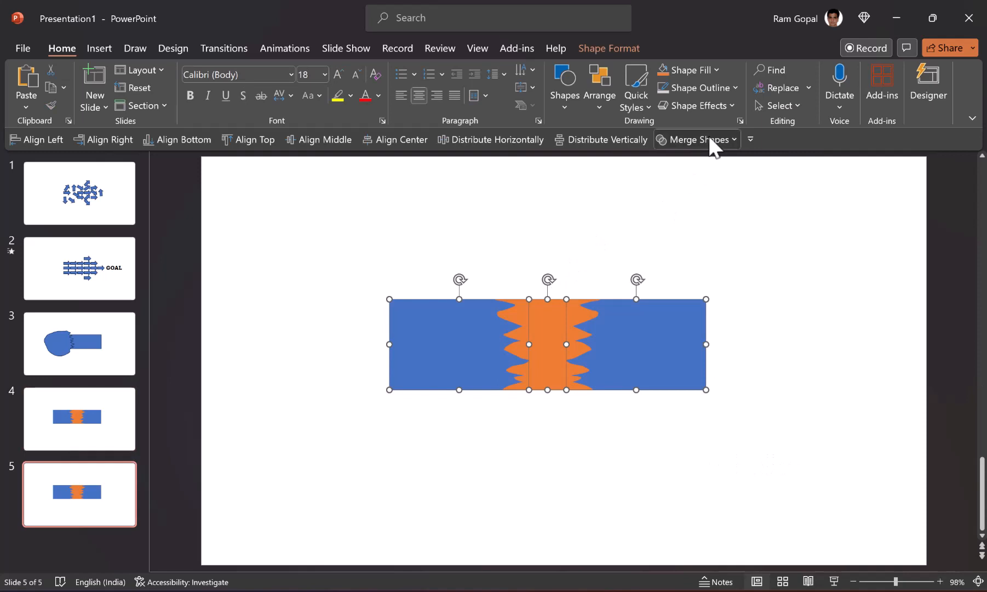
- Merge down to the middle piece, fill it blue, and copy the end pieces from slide 4
{"action": "left_click", "coordinate": [697, 139]}
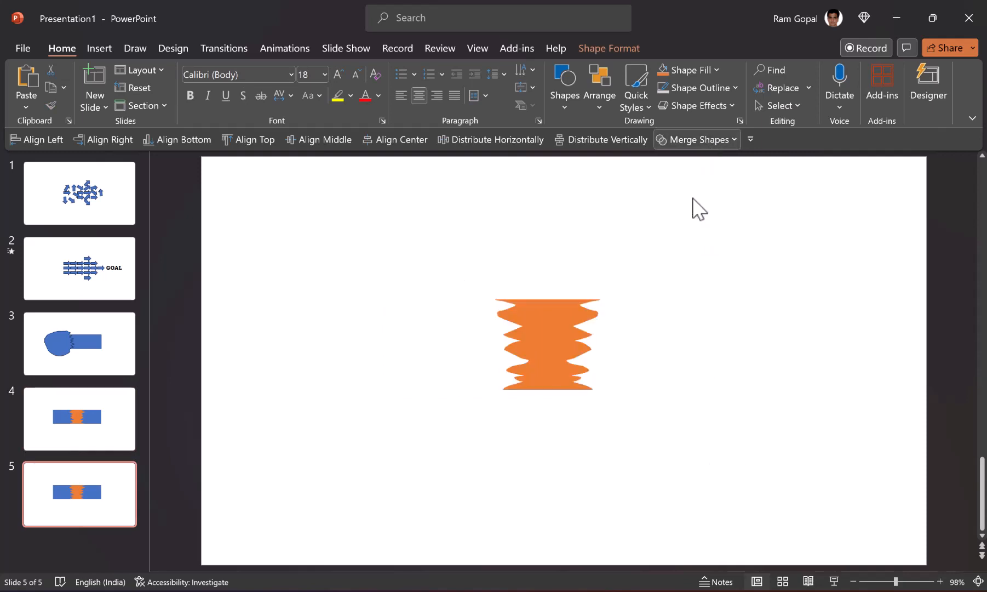
{"action": "left_click", "coordinate": [546, 343]}
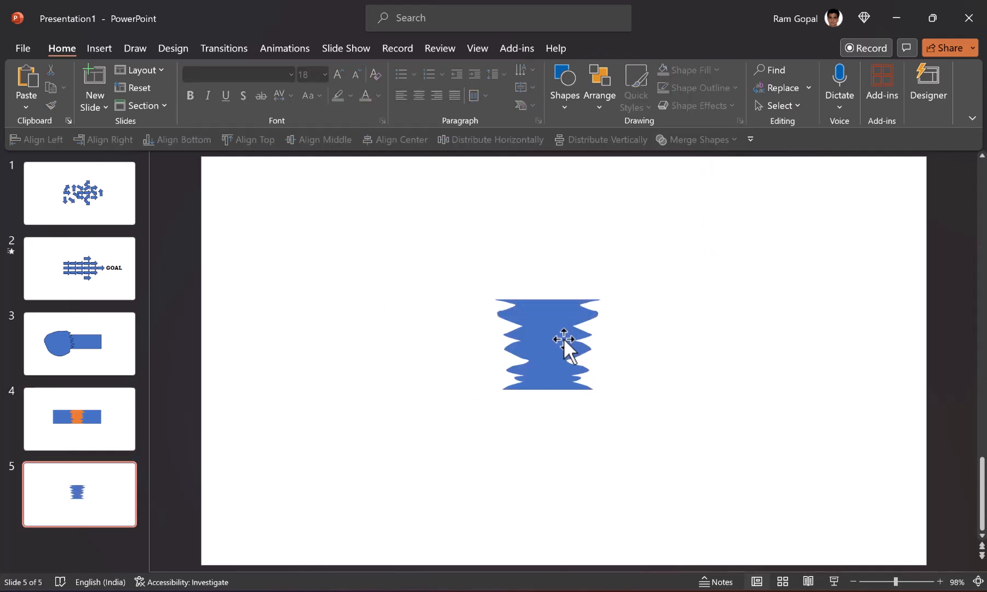
{"action": "left_click", "coordinate": [79, 419]}
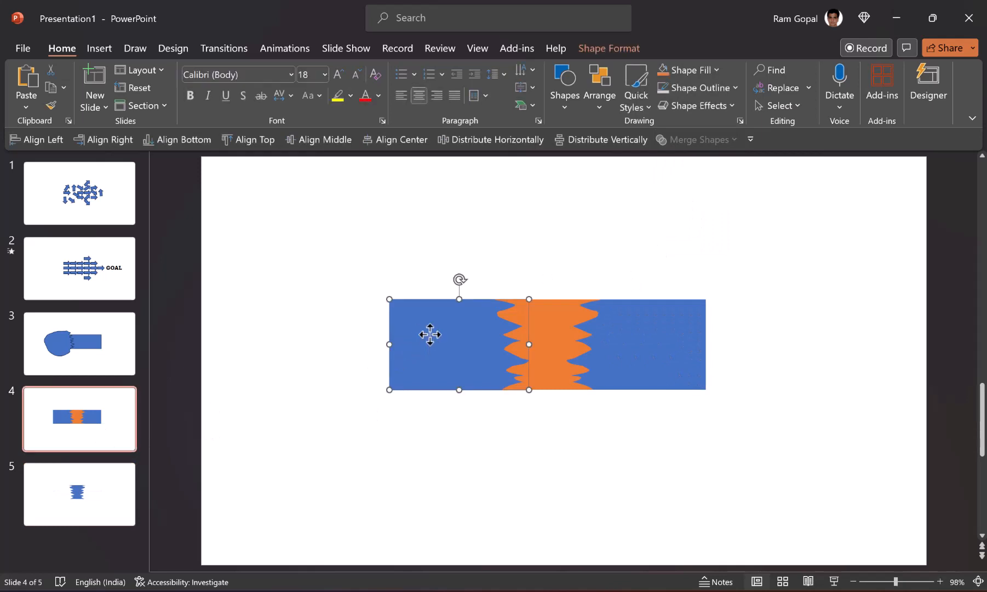
{"action": "left_click", "coordinate": [636, 344]}
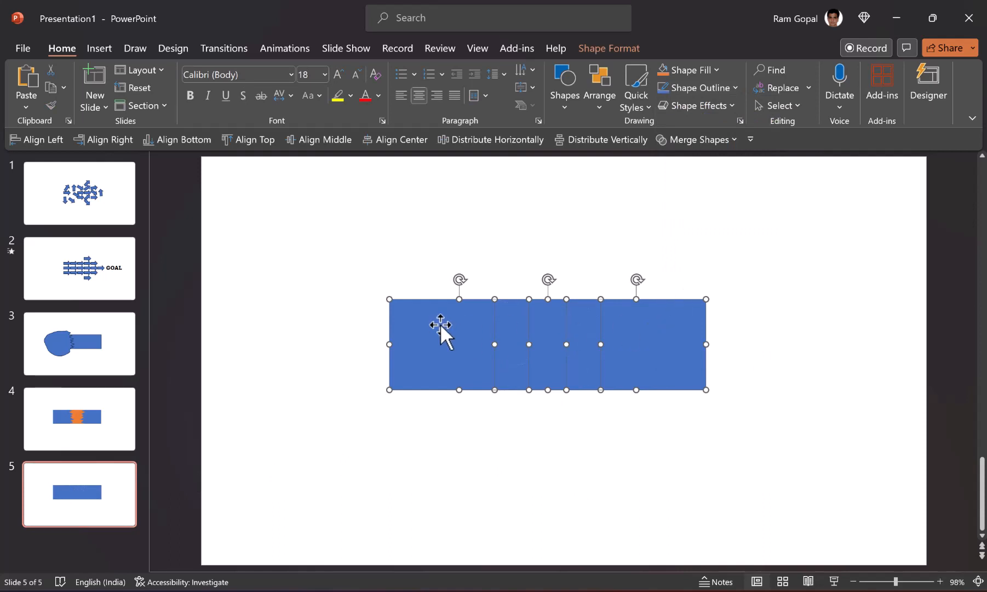
{"action": "mouse_move", "coordinate": [779, 388]}
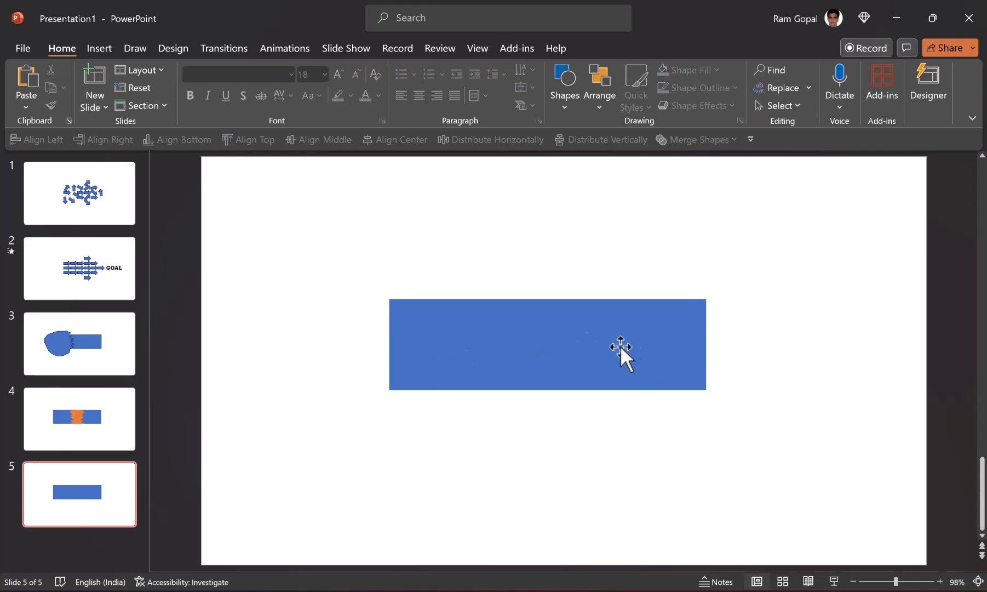
- Duplicate the bar slide and move and tilt the three blue pieces apart on slide 5
{"action": "right_click", "coordinate": [79, 494]}
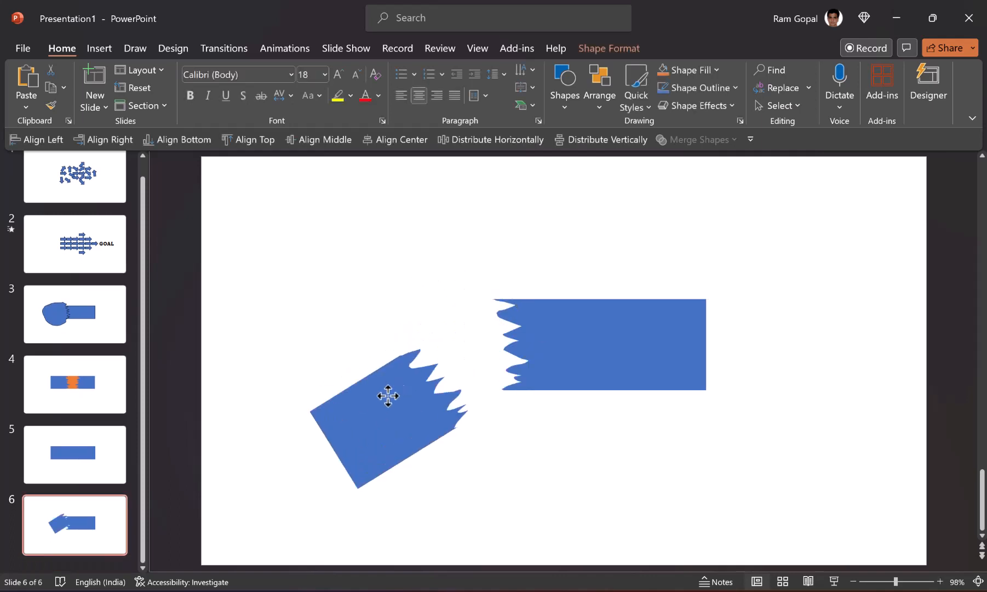
{"action": "left_click", "coordinate": [603, 344]}
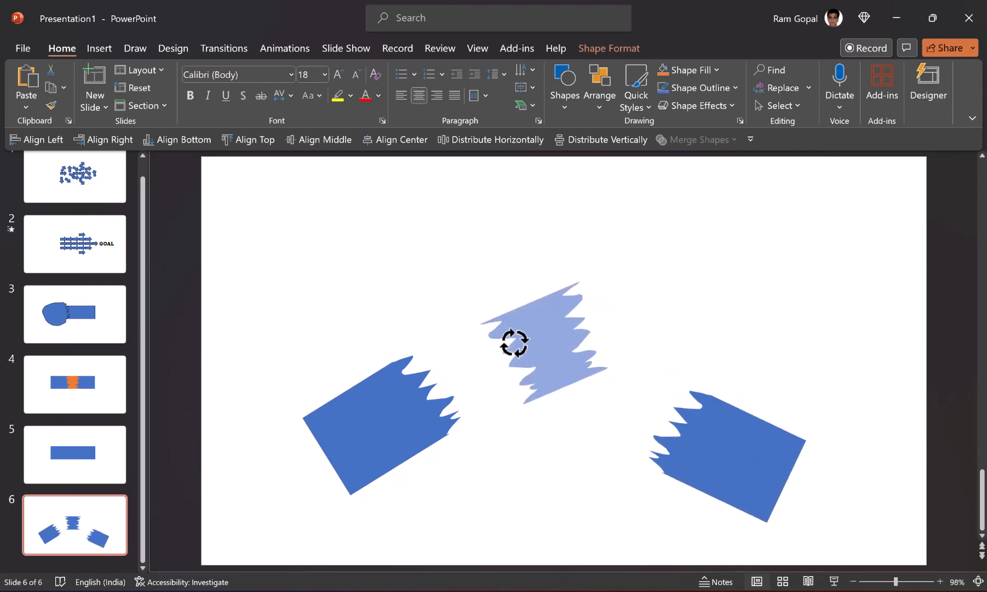
{"action": "left_click", "coordinate": [548, 340]}
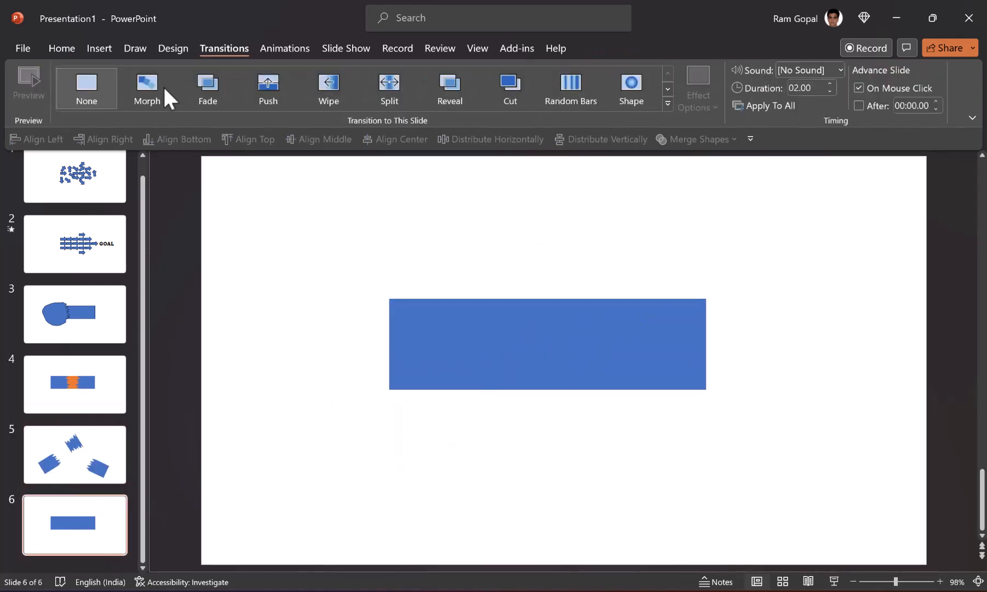
- Apply the Morph transition to slide 6 and start the slideshow from slide 5
{"action": "left_click", "coordinate": [75, 455]}
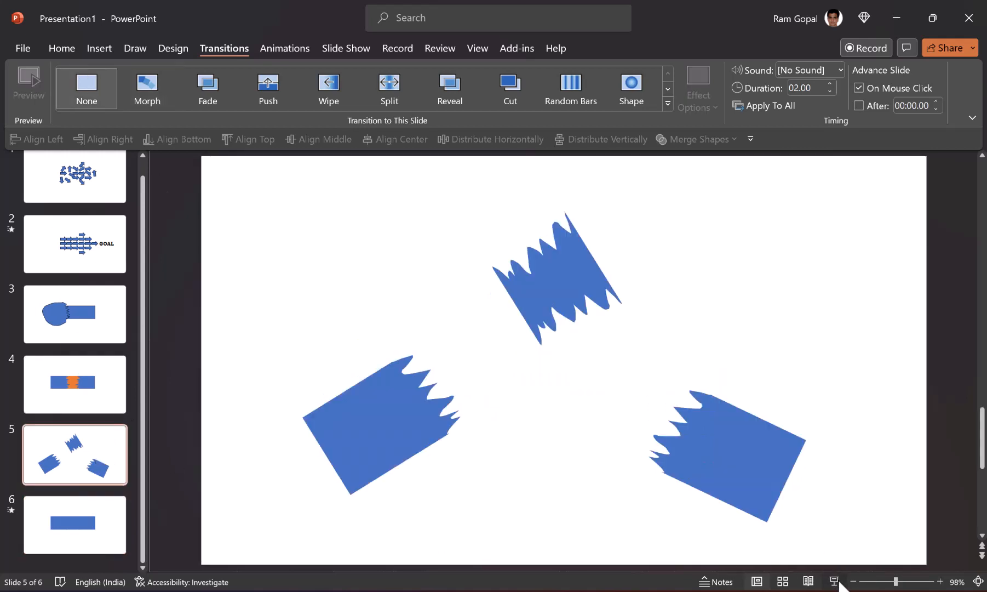
{"action": "left_click", "coordinate": [833, 580]}
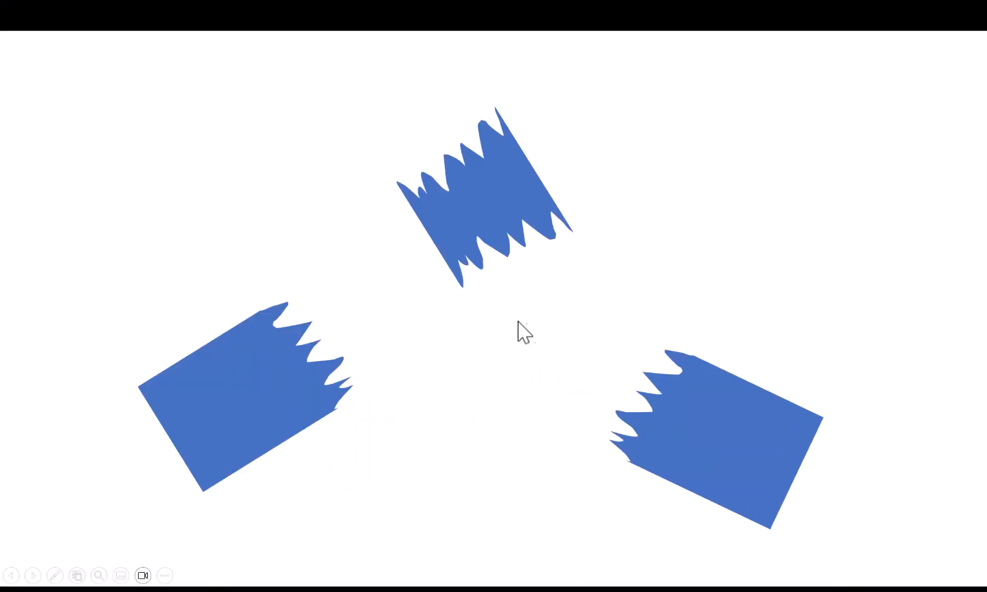
{"action": "mouse_move", "coordinate": [871, 365]}
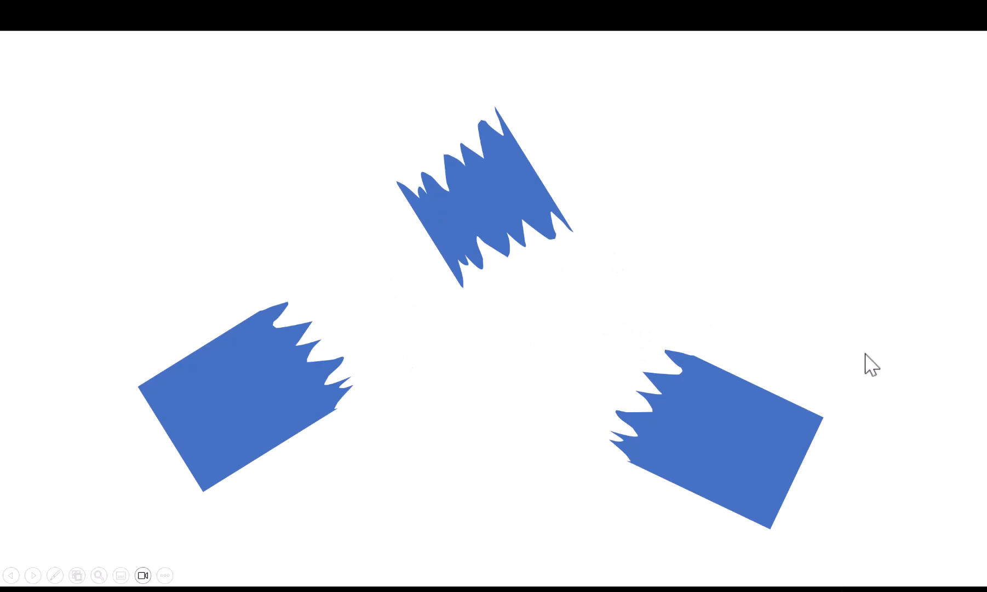